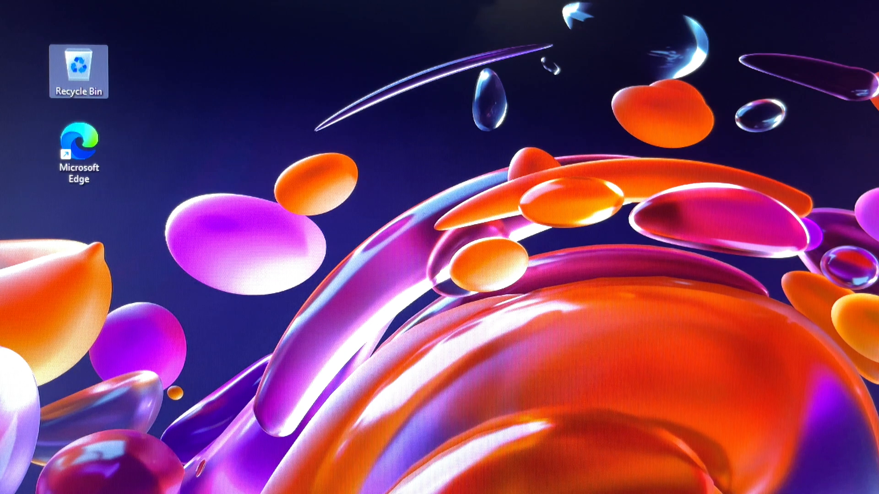
mouse_move(738, 479)
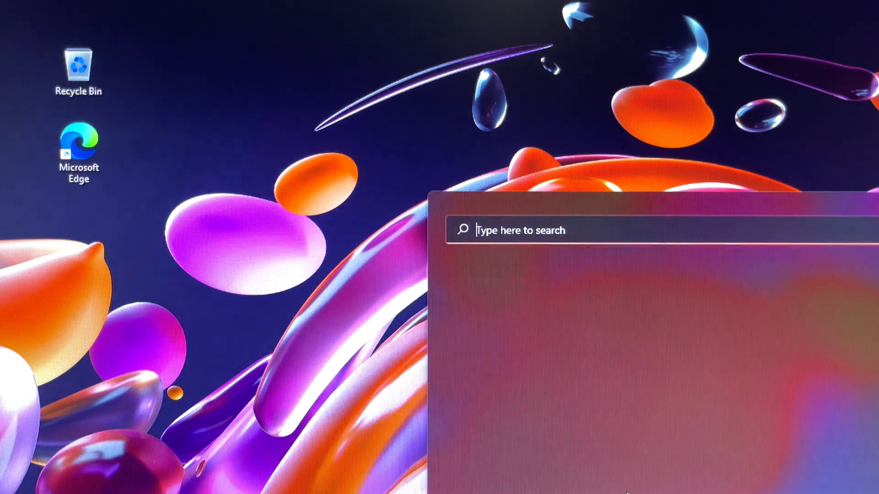
- Search 'cmd' in Start and launch Command Prompt as administrator, approving UAC
text(c)
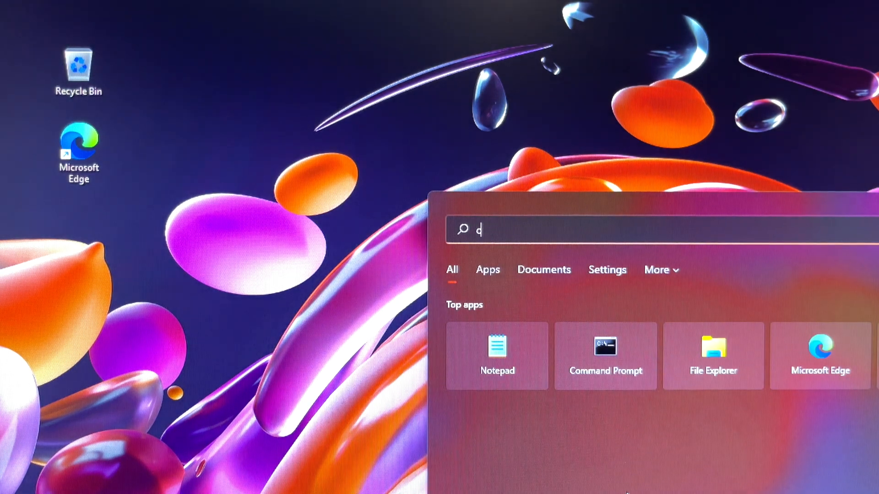
text(md)
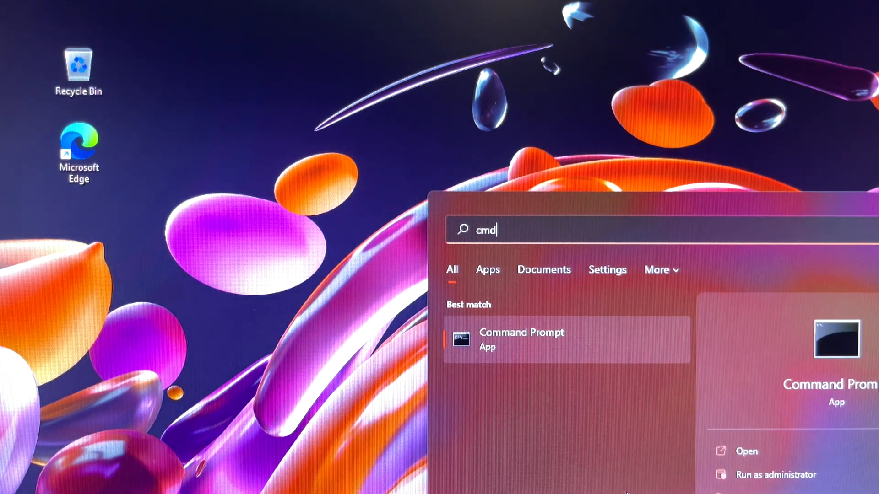
mouse_move(537, 347)
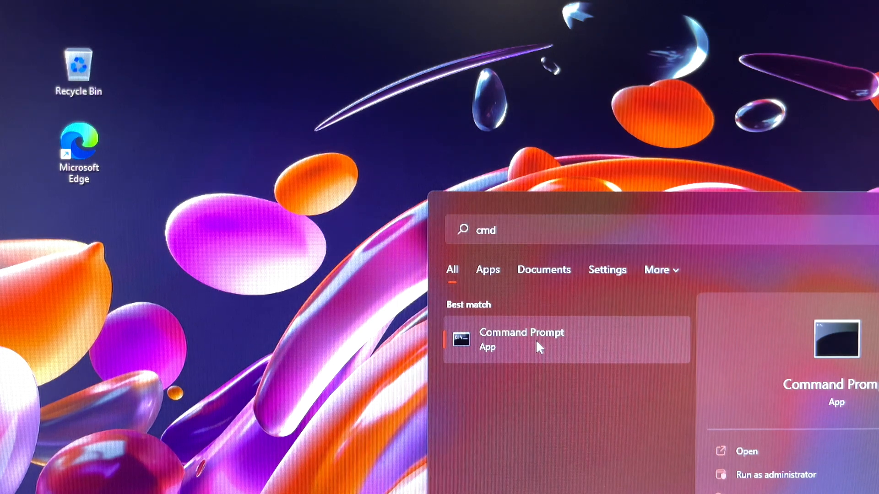
click(775, 475)
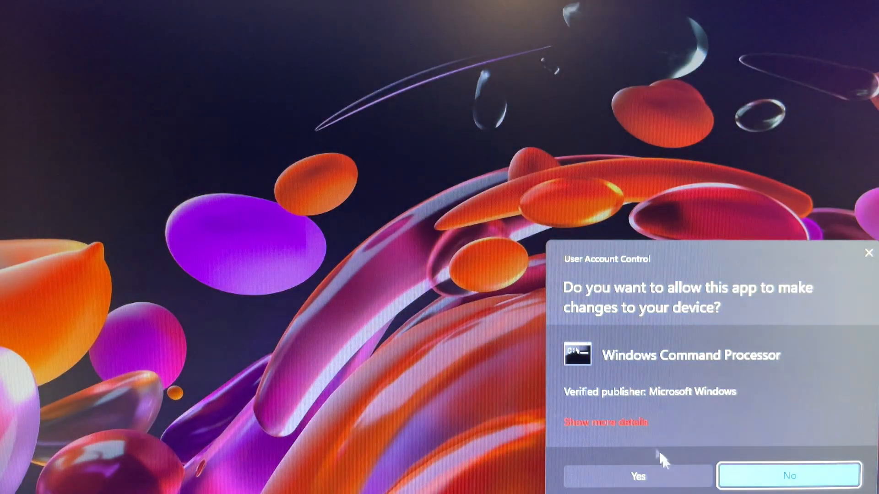
click(637, 476)
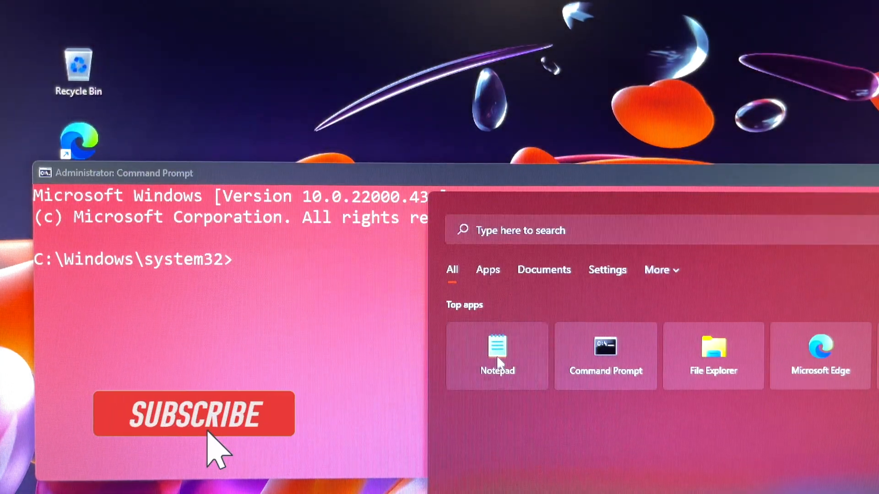
- Type 'printer' in a new Notepad note and print it to a PDF named test
click(496, 357)
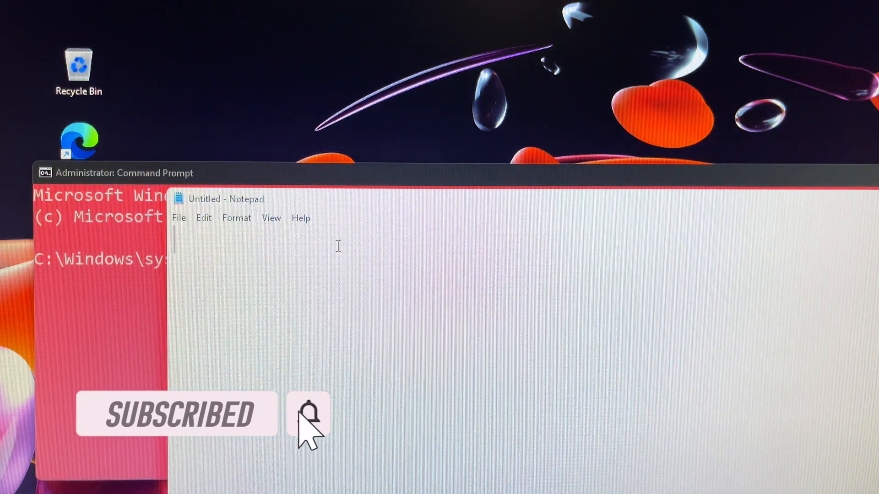
text(p)
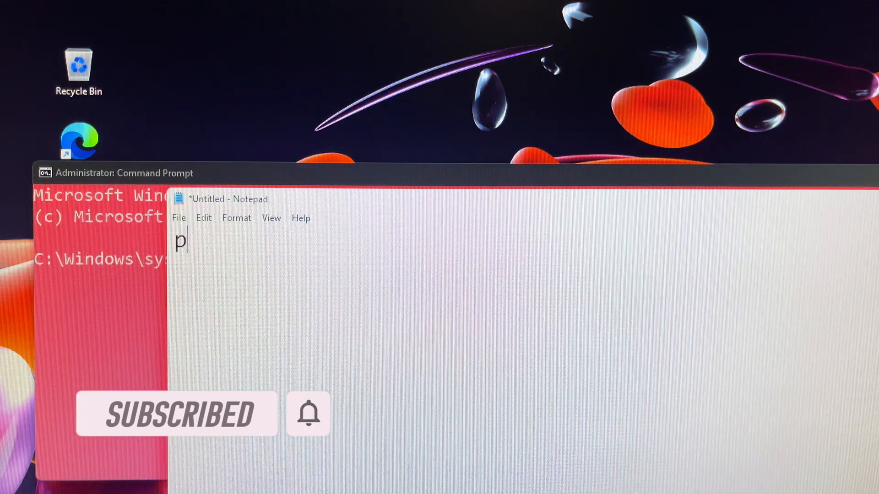
text(rinte)
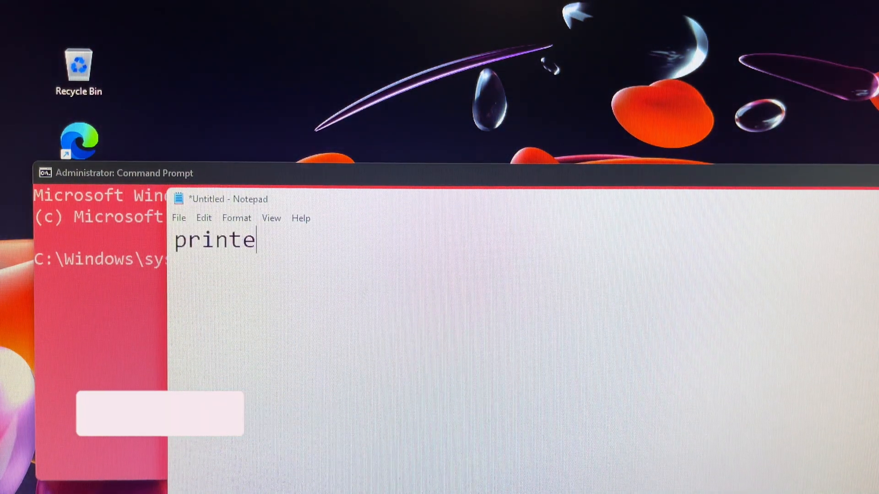
text(r)
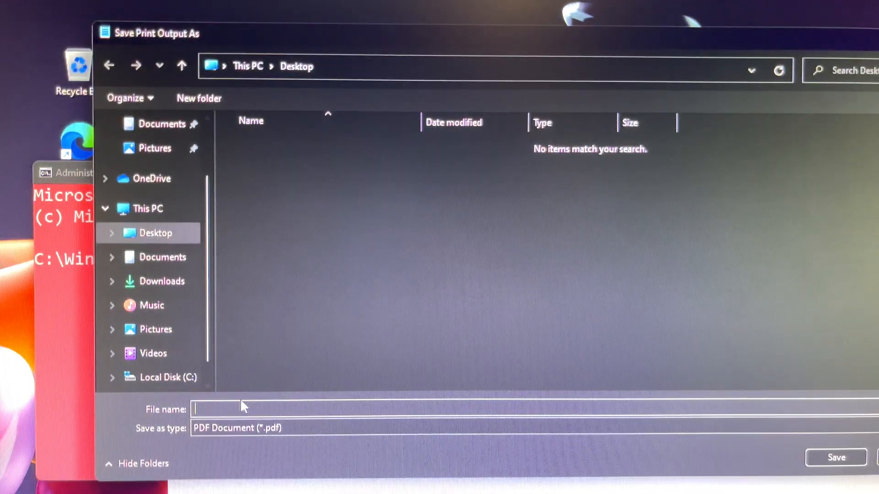
text(tesd)
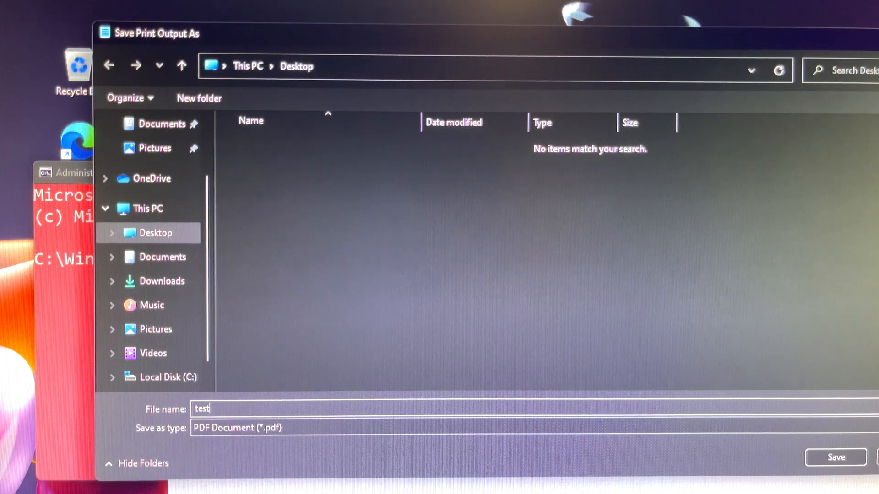
click(835, 458)
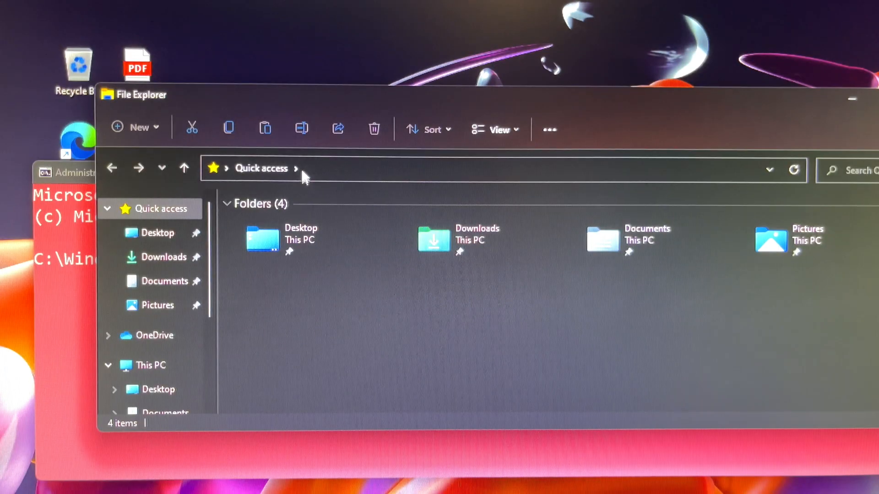
mouse_move(314, 173)
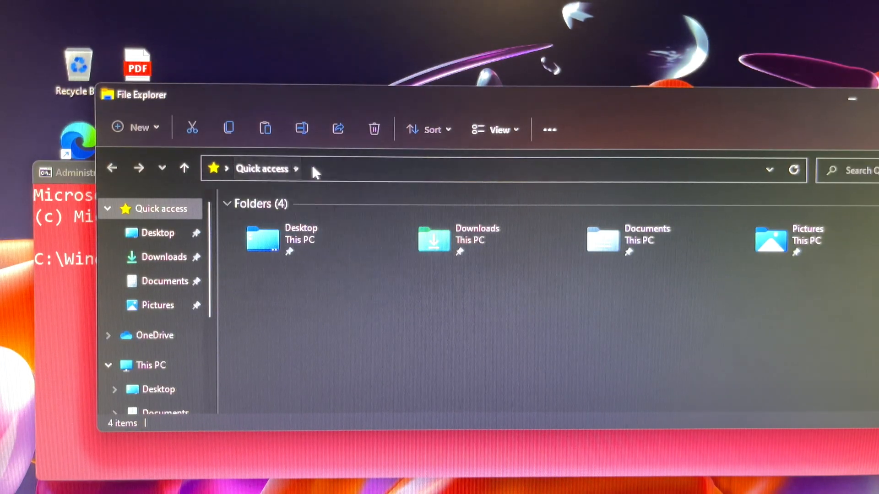
- Navigate File Explorer to the system32\spool\PRINTERS folder via the address bar
click(392, 169)
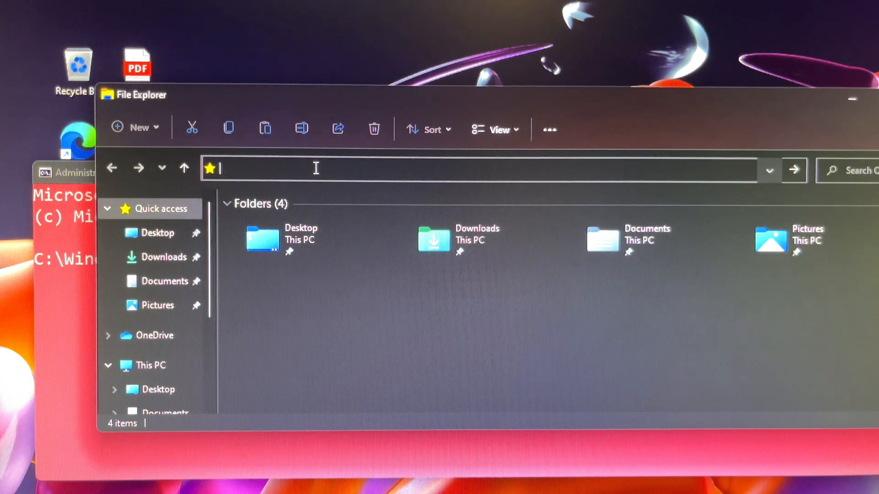
text(system32\spool)
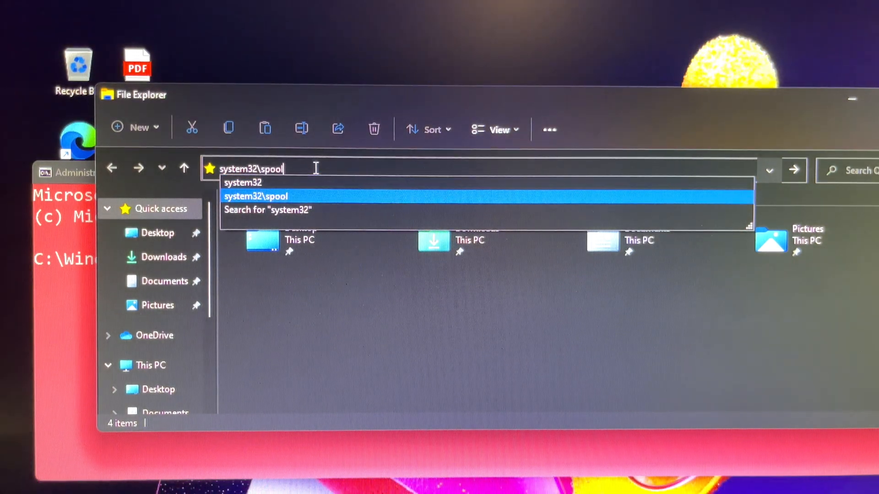
text(\drivers)
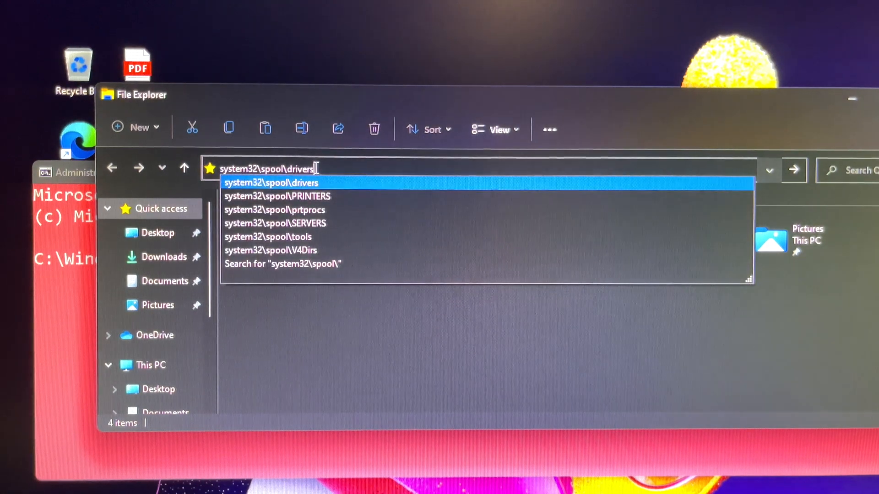
click(277, 197)
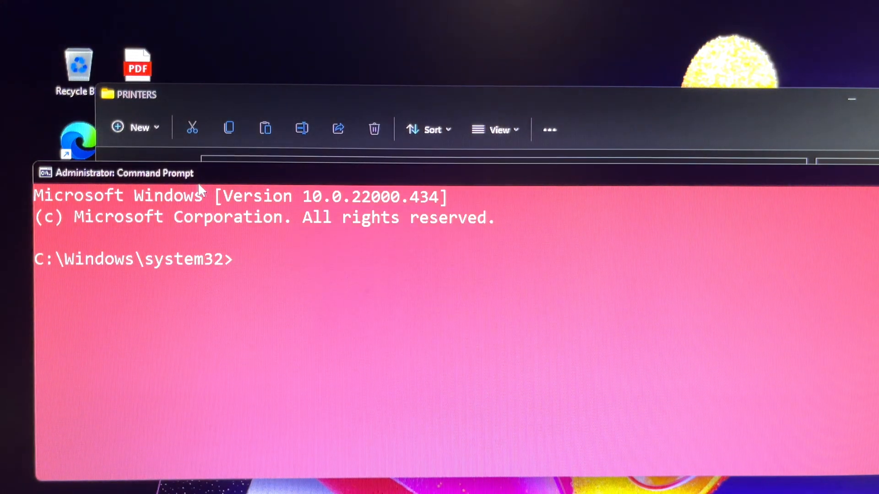
- Run 'net stop spooler' in the admin Command Prompt
text(net)
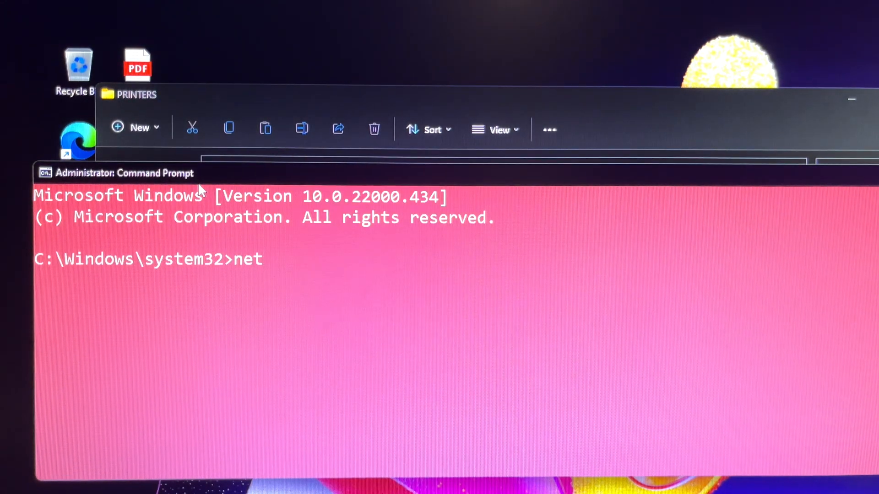
text(st)
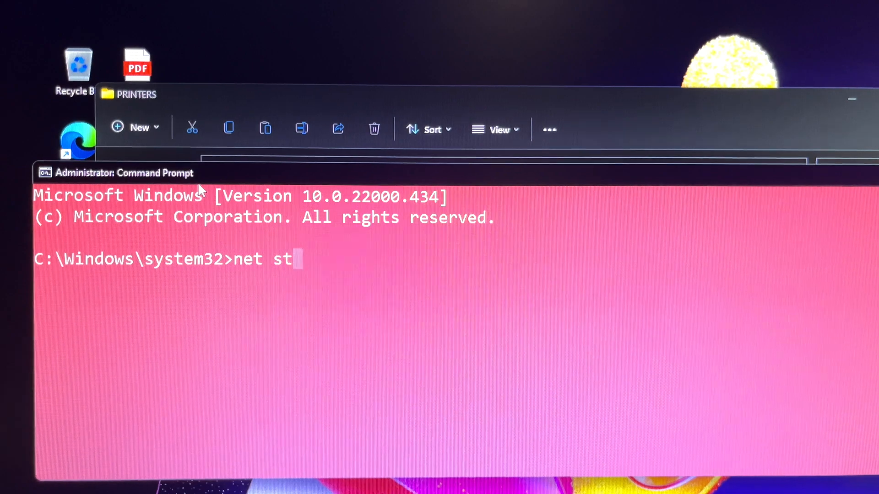
text(op)
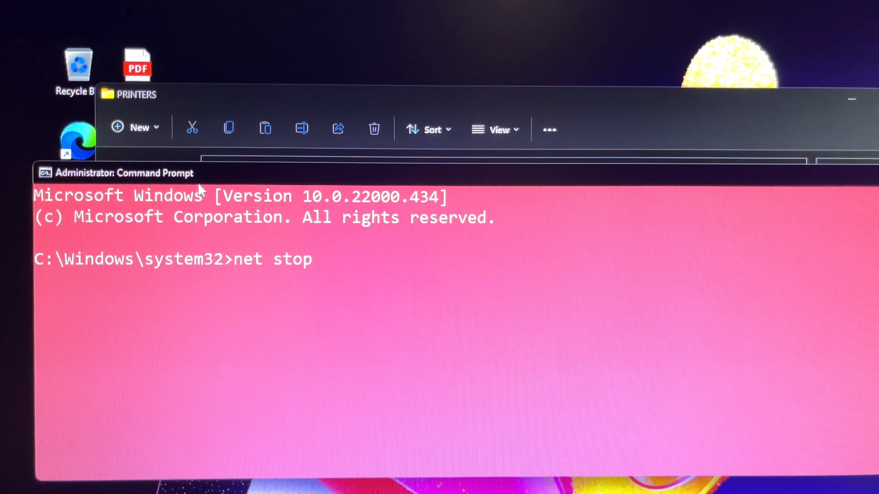
text(s)
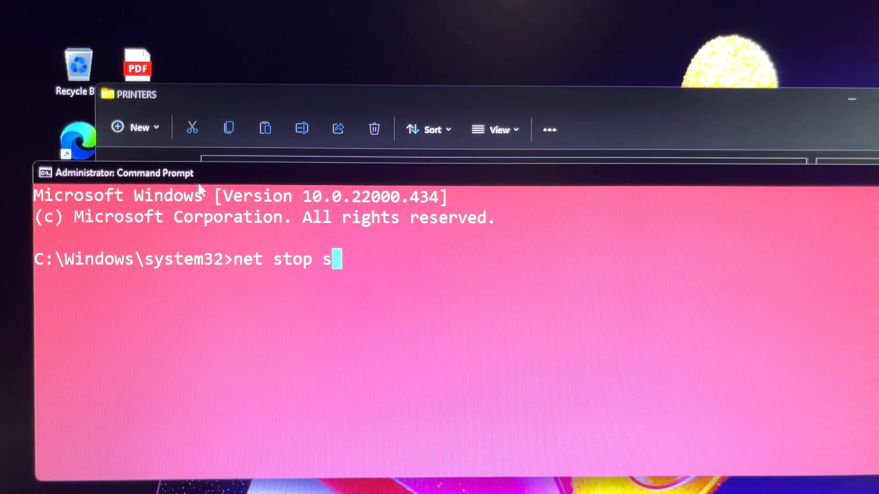
text(pooler)
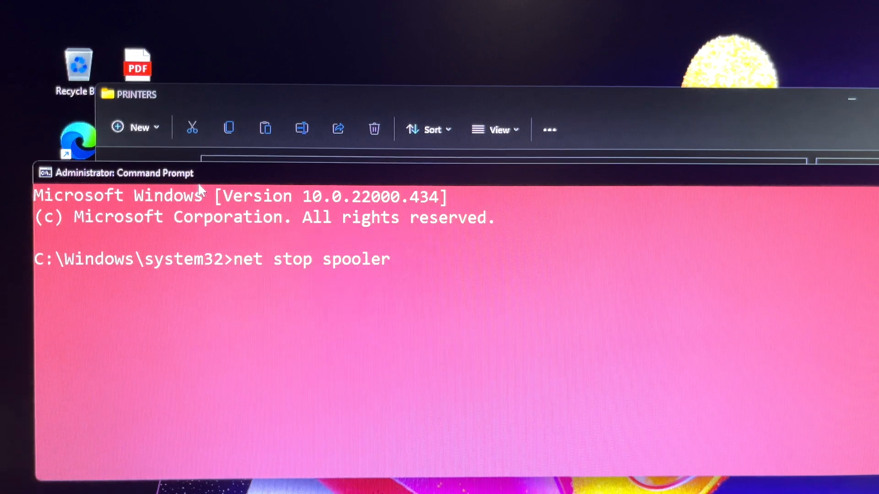
key(Return)
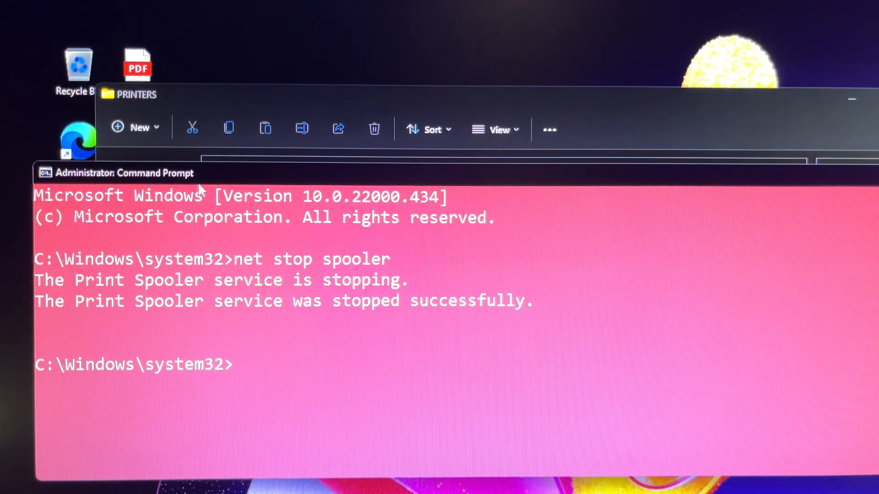
mouse_move(236, 98)
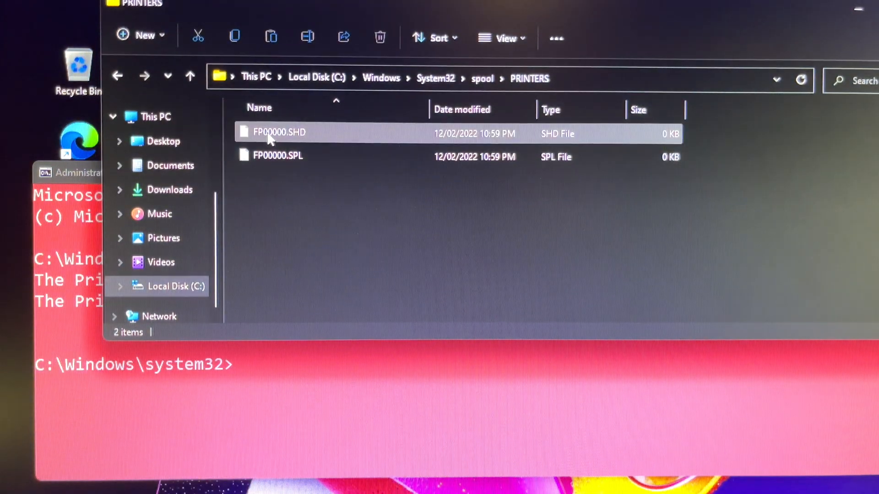
- Select the FP00000.SHD job file, then copy the PRINTERS folder address as text
click(277, 156)
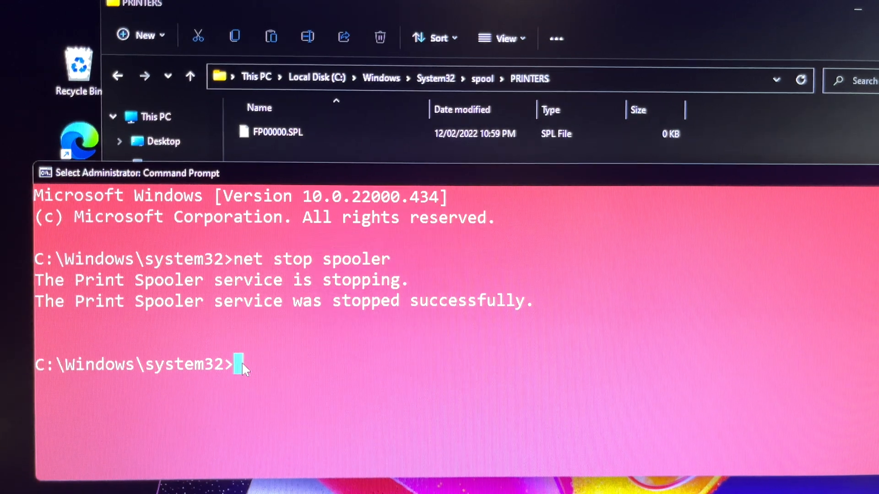
mouse_move(580, 75)
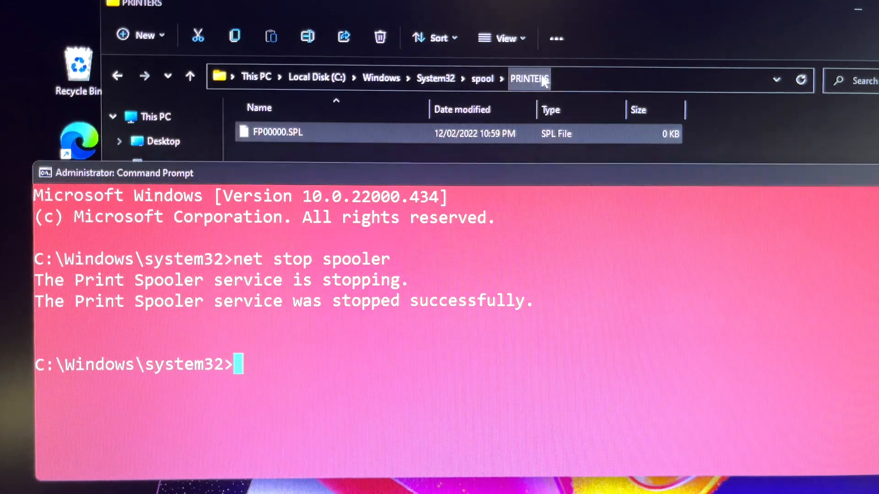
right_click(529, 78)
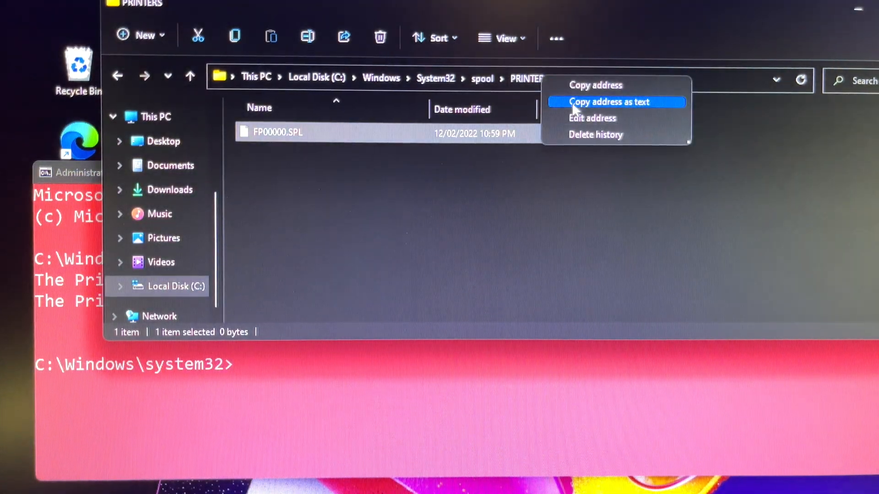
mouse_move(589, 86)
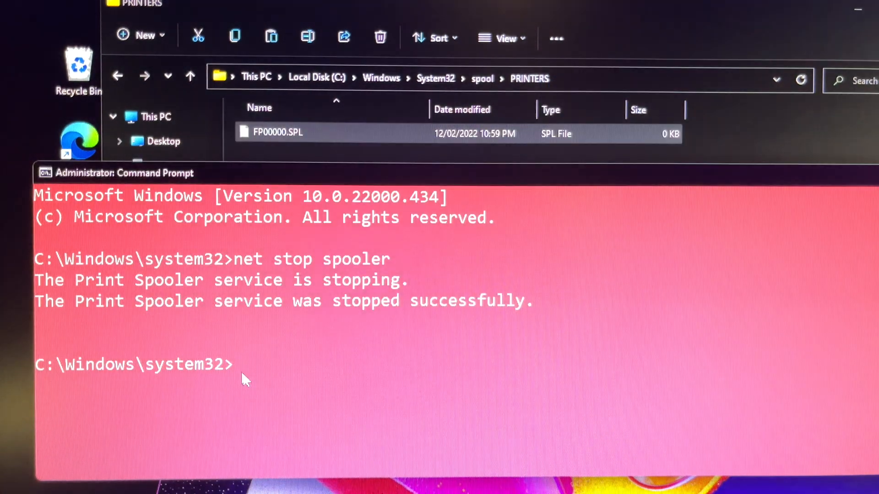
- Run 'del C:\Windows\System32\spool\PRINTERS\* /q' to delete all queued job files
text(C:\Windows\System32\spool\PRINTERS)
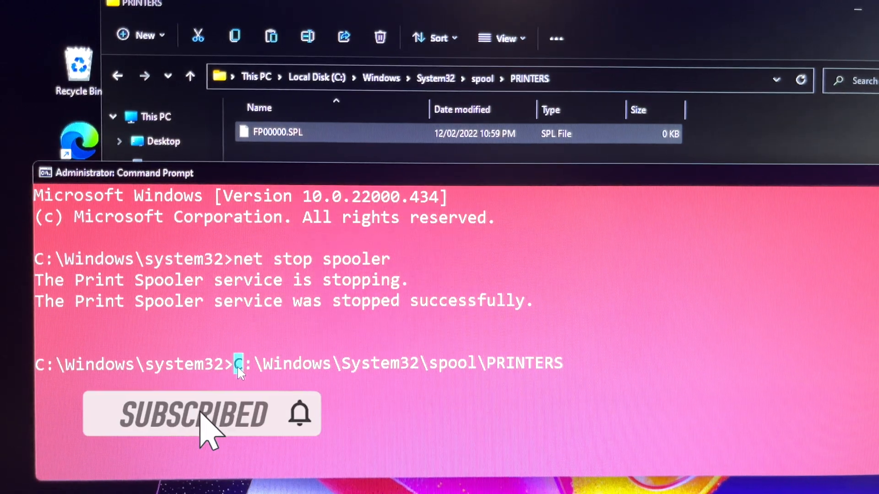
text(del)
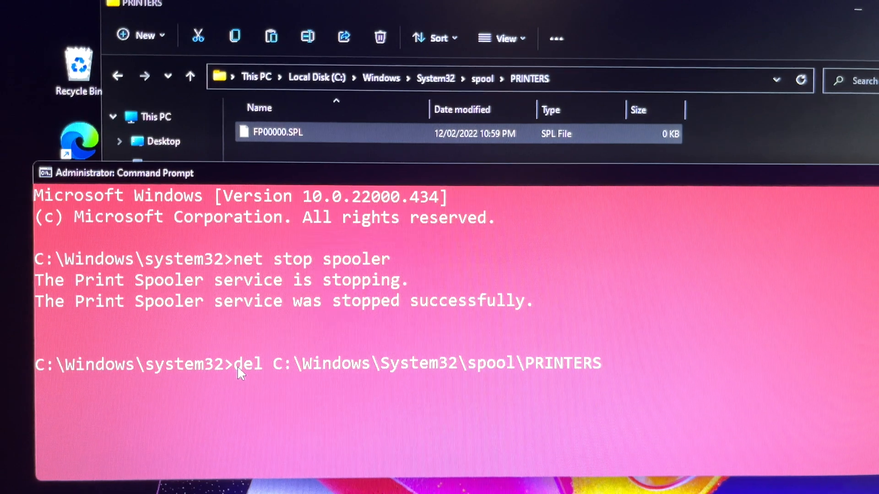
text(\)
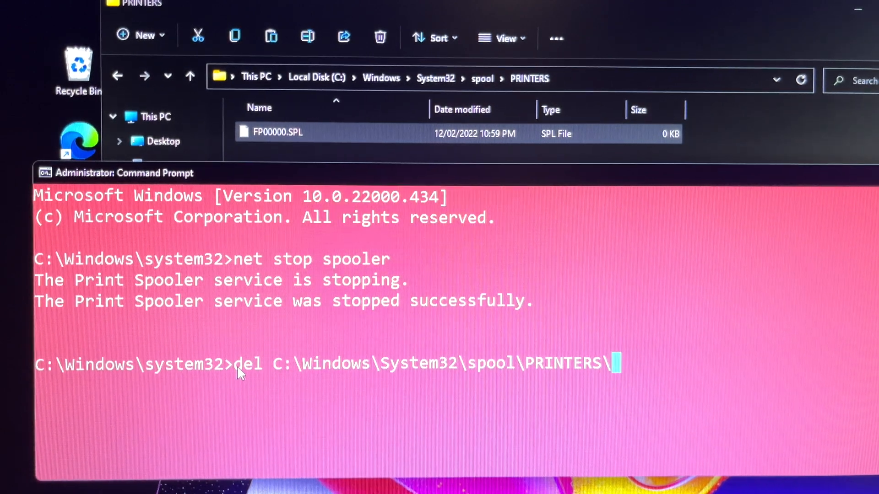
text(*)
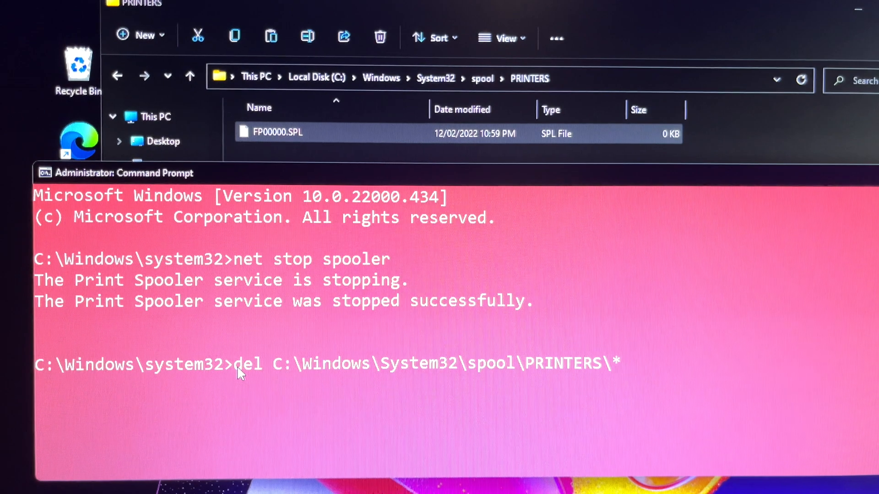
text(/)
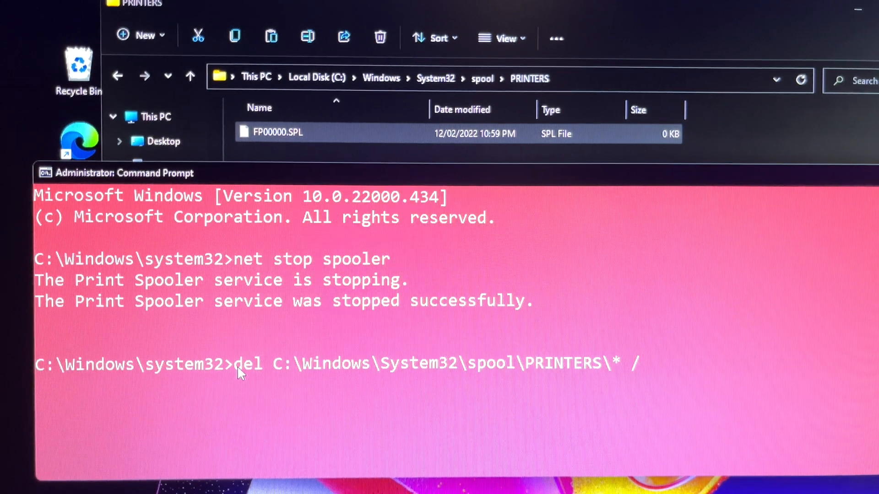
text(q)
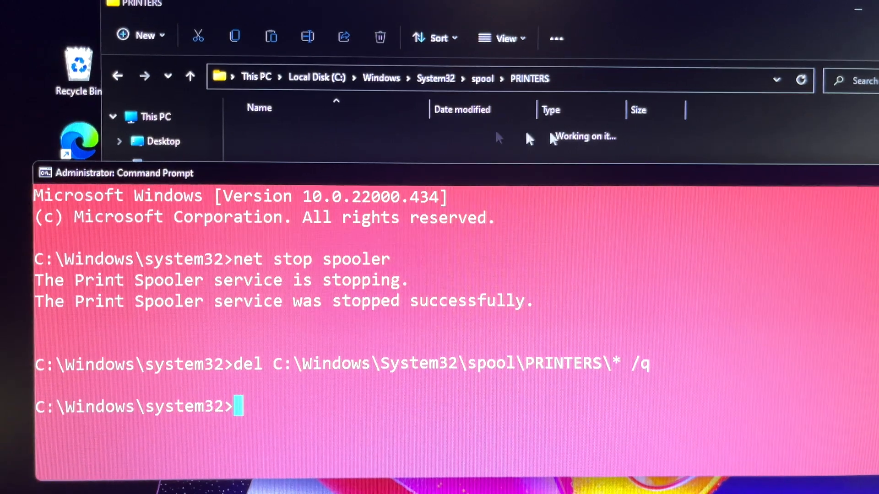
mouse_move(348, 264)
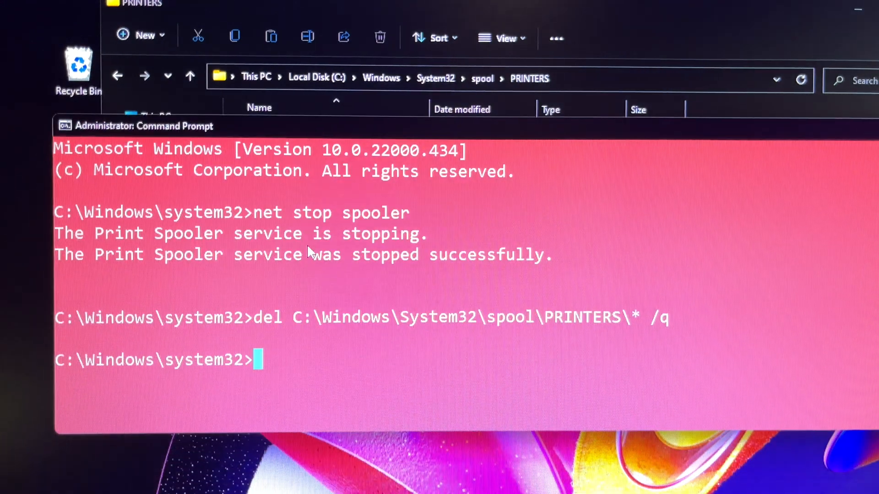
- Type 'net start spooler' at the Command Prompt
text(net)
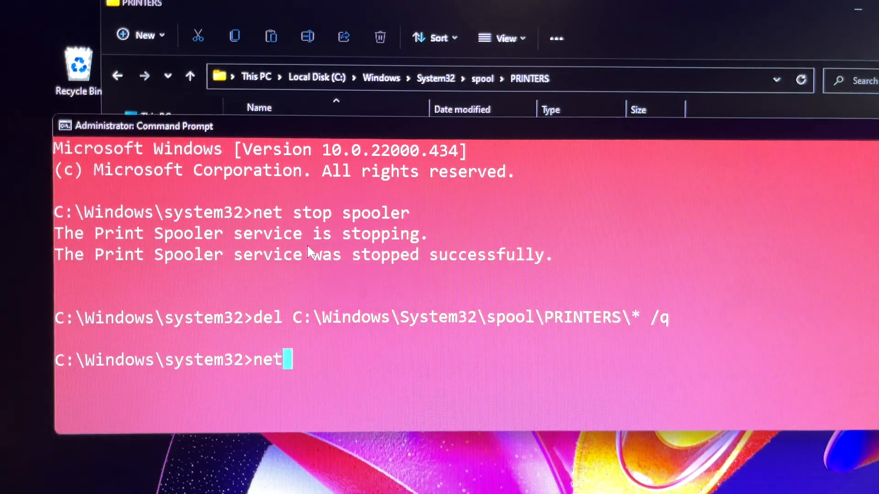
text(sta)
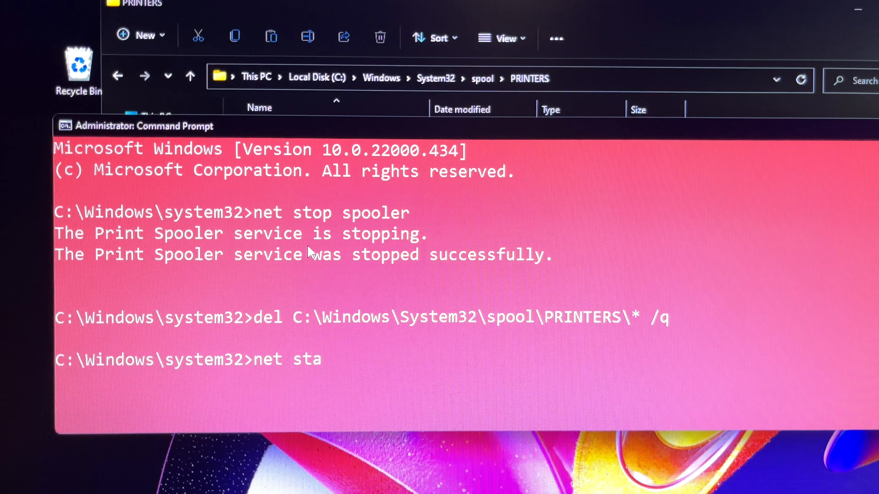
text(rt)
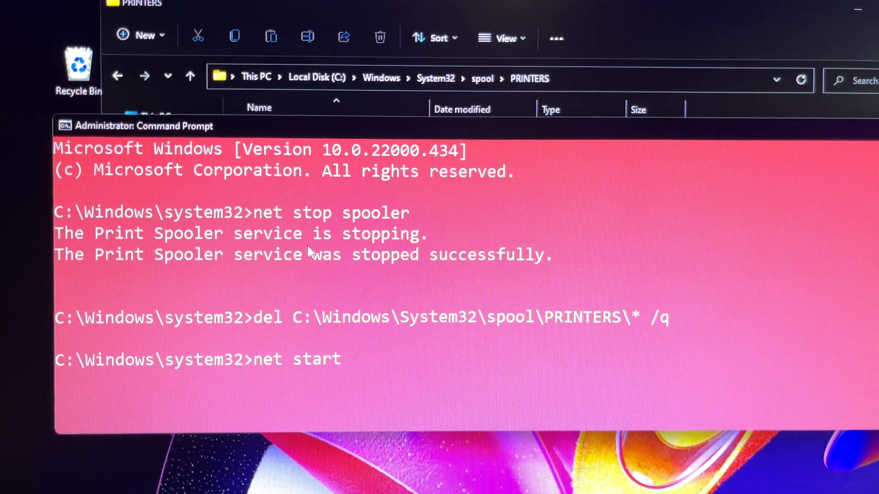
text(sp)
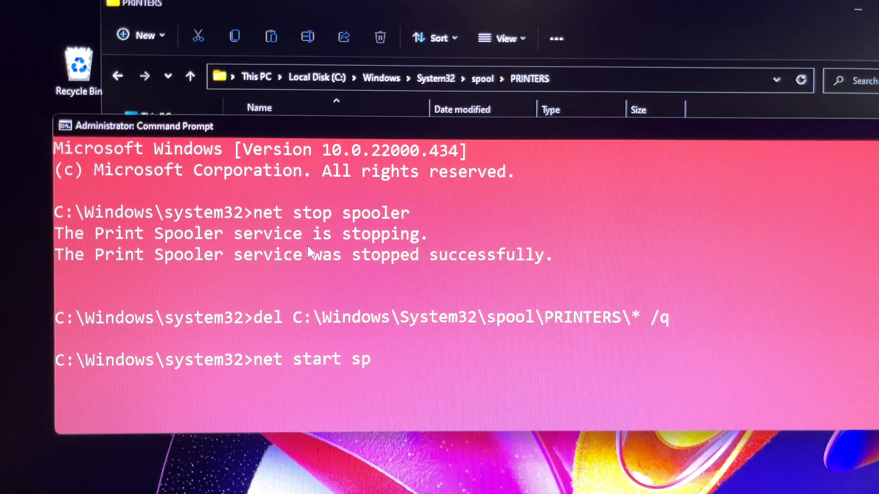
text(ooler)
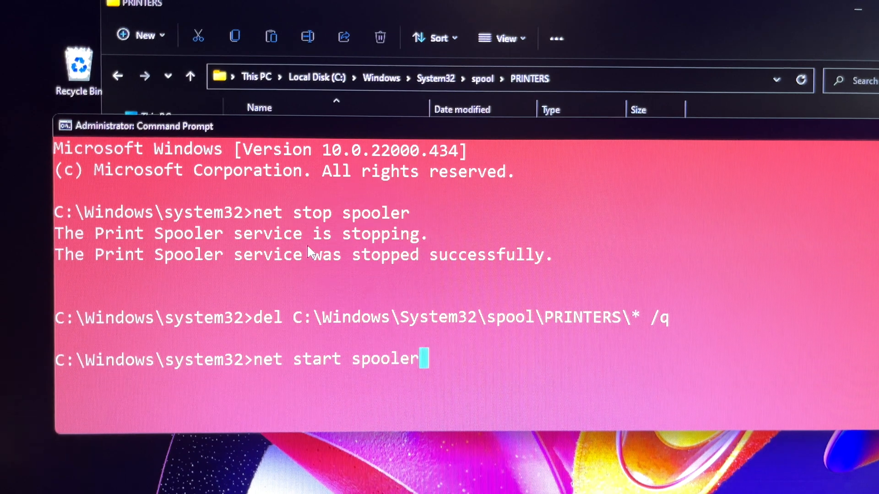